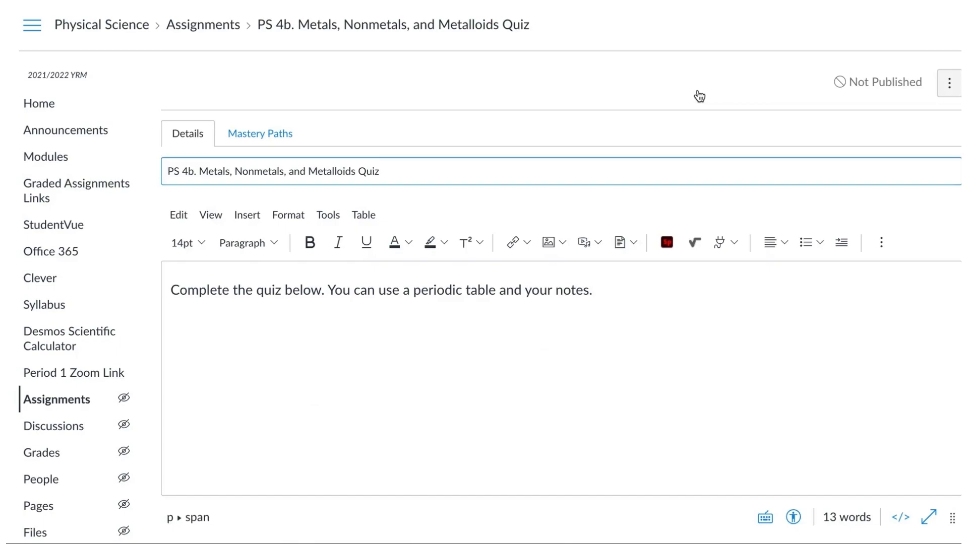
- Choose MasteryConnect as the submission type for the Metals, Nonmetals, and Metalloids Quiz
{"action": "scroll", "scroll_direction": "down", "scroll_amount": 3}
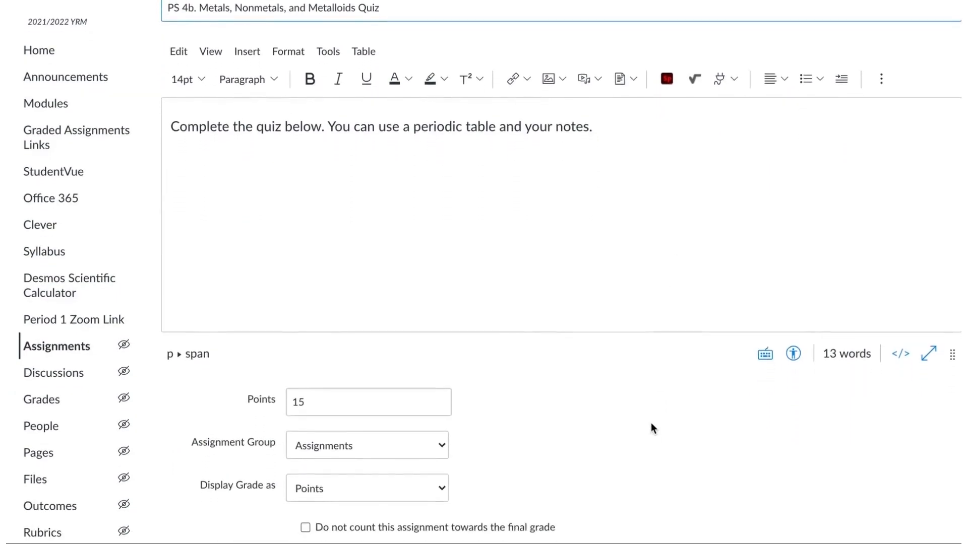
{"action": "left_click", "coordinate": [426, 391]}
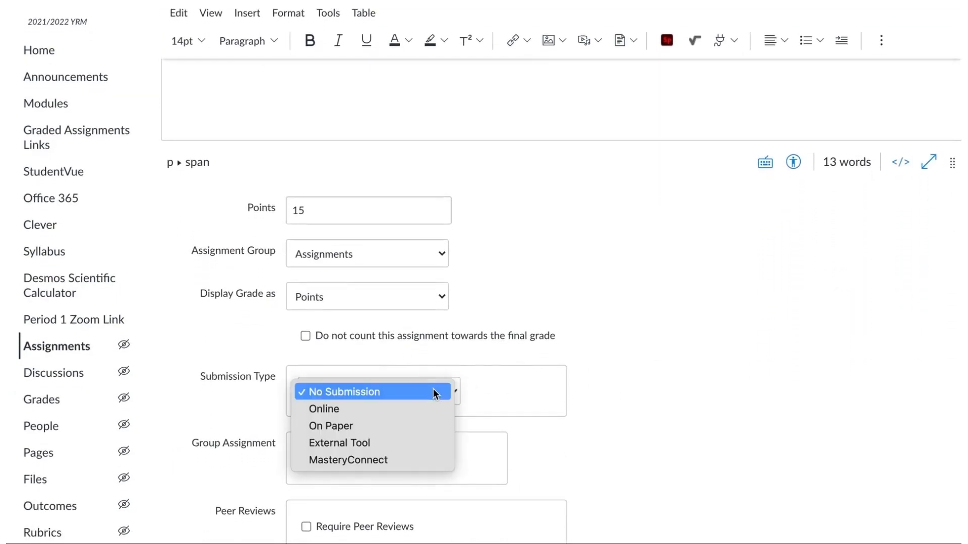
{"action": "mouse_move", "coordinate": [431, 461]}
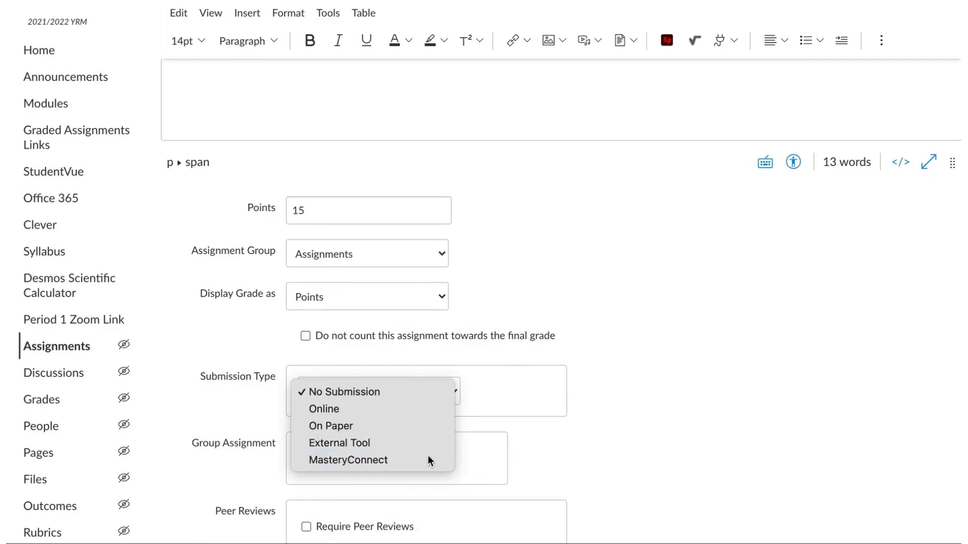
{"action": "left_click", "coordinate": [348, 460]}
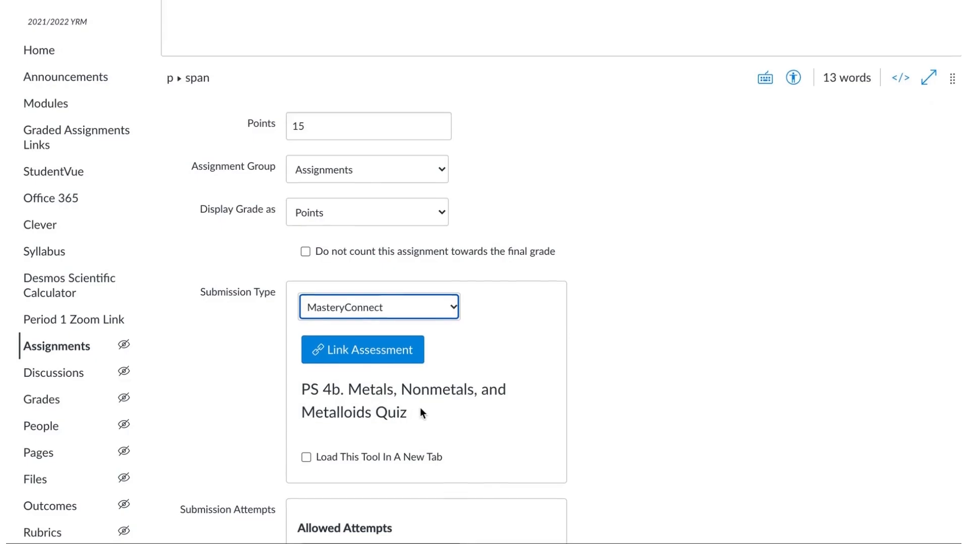
{"action": "scroll", "scroll_direction": "up", "scroll_amount": 3}
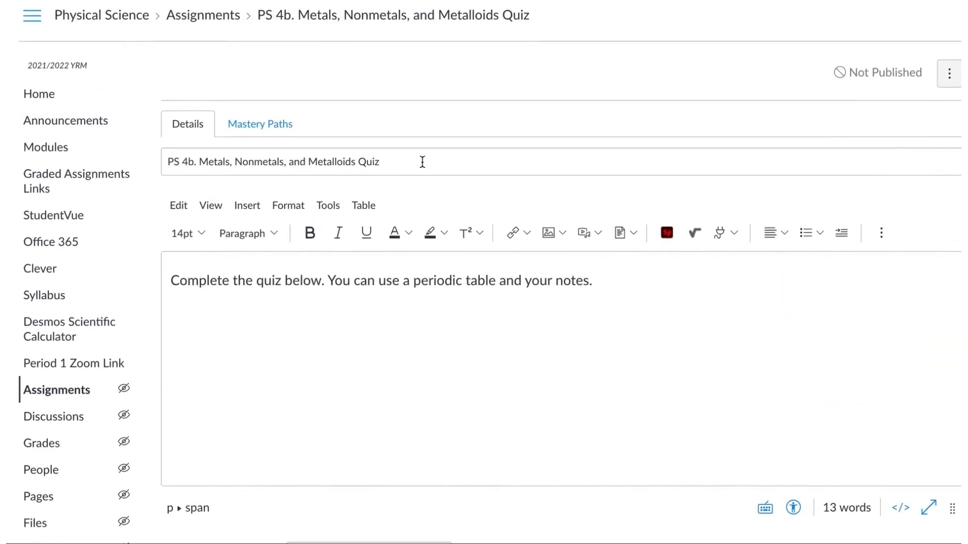
{"action": "scroll", "scroll_direction": "down", "scroll_amount": 3}
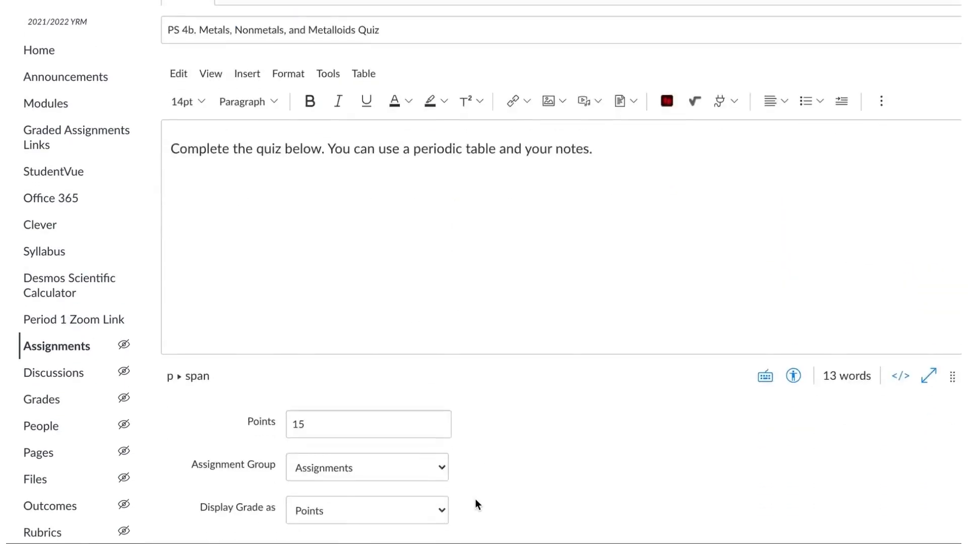
{"action": "scroll", "scroll_direction": "down", "scroll_amount": 3}
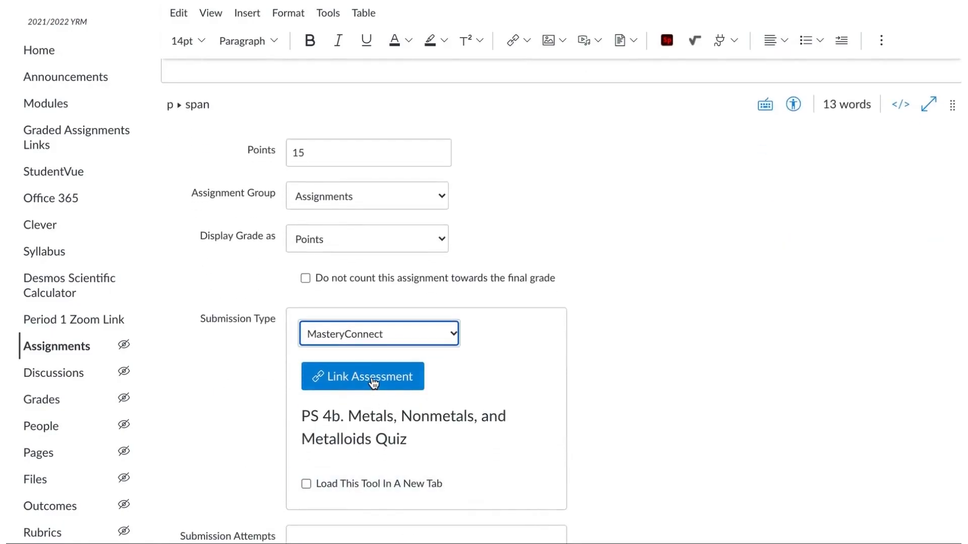
- Link the Physical Science tracker's PS. 4b Metals, Metalloids & Nonmetals Quiz assessment
{"action": "left_click", "coordinate": [362, 376]}
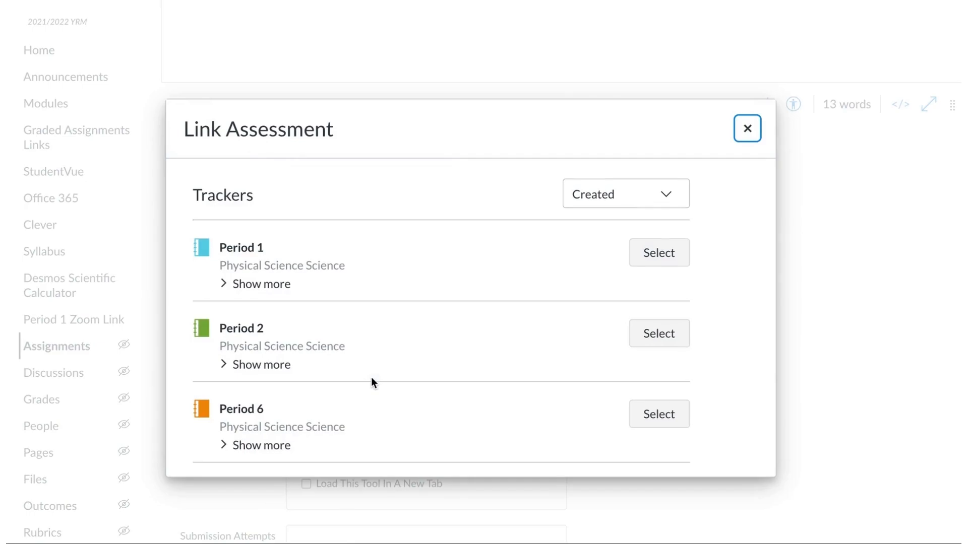
{"action": "left_click", "coordinate": [659, 252]}
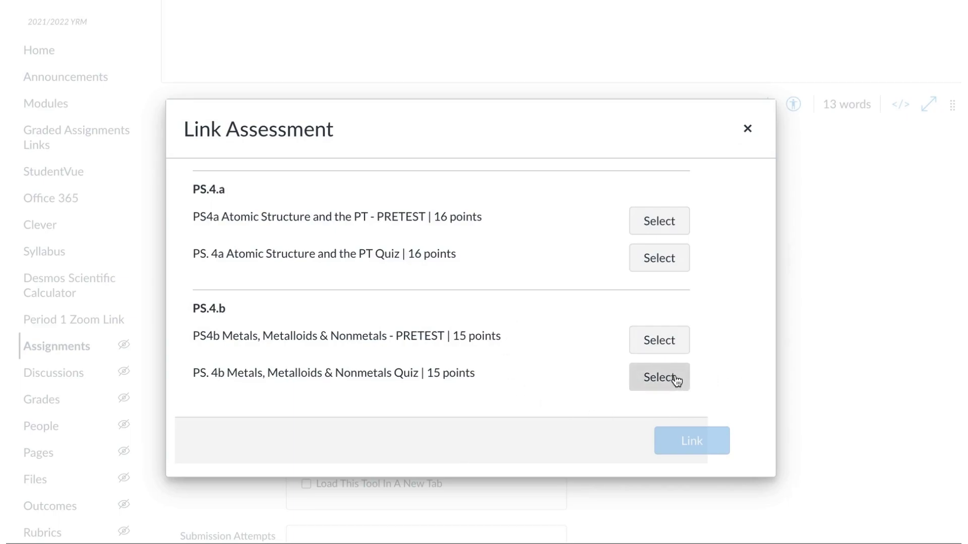
{"action": "left_click", "coordinate": [658, 377]}
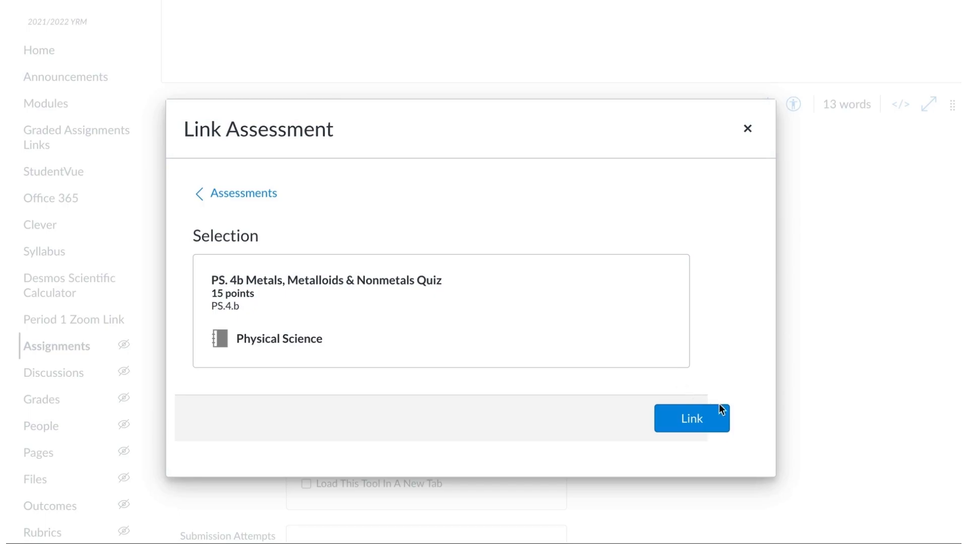
{"action": "left_click", "coordinate": [690, 419]}
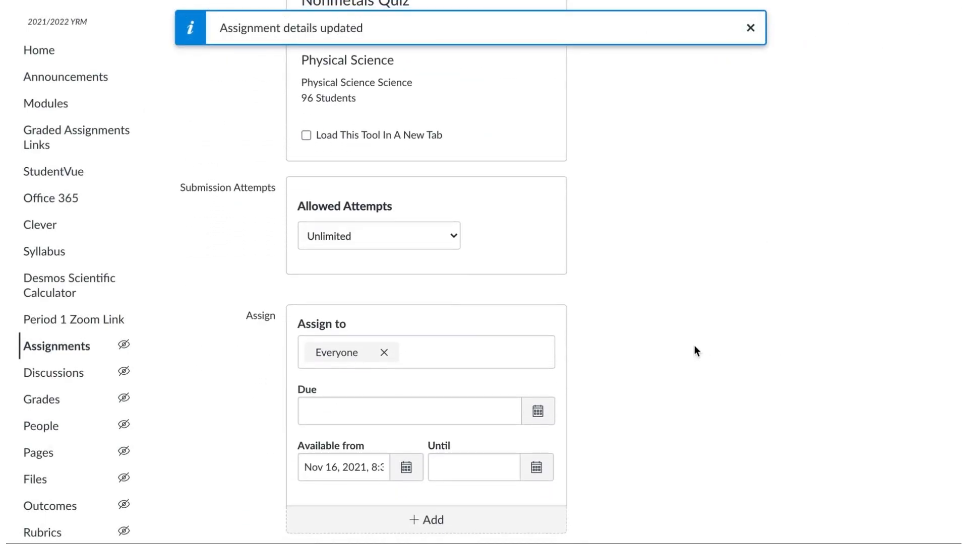
- Limit allowed attempts to 1, then save and publish the assignment
{"action": "left_click", "coordinate": [378, 235]}
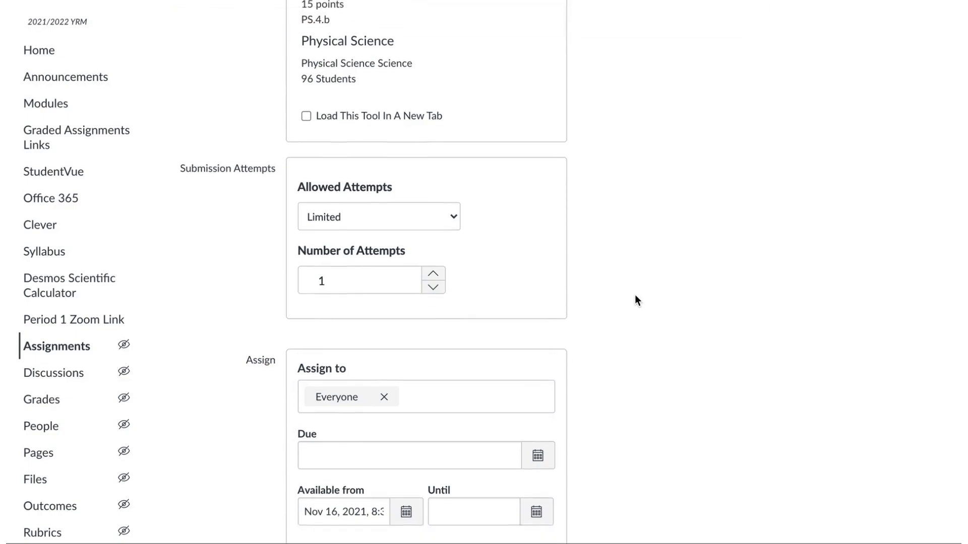
{"action": "scroll", "scroll_direction": "down", "scroll_amount": 3}
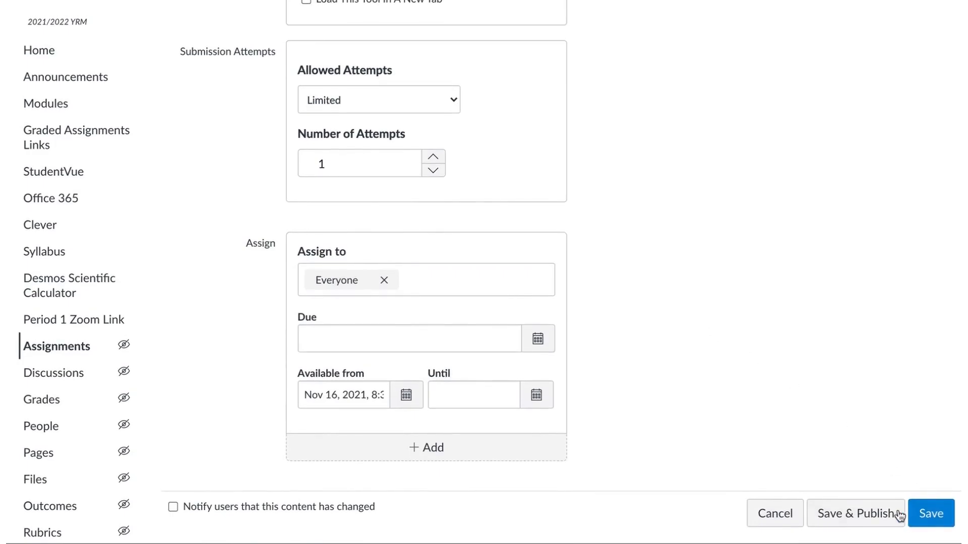
{"action": "left_click", "coordinate": [856, 513]}
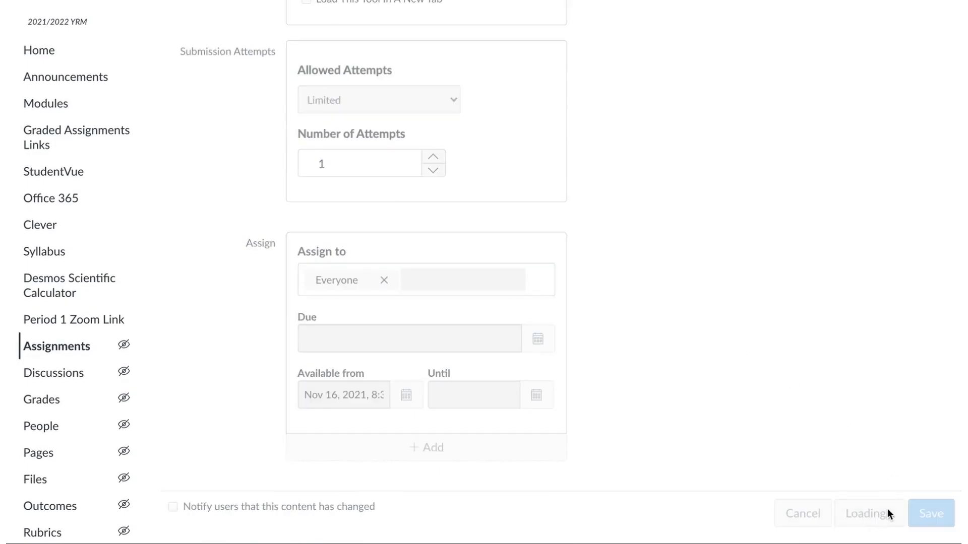
{"action": "left_click", "coordinate": [932, 513]}
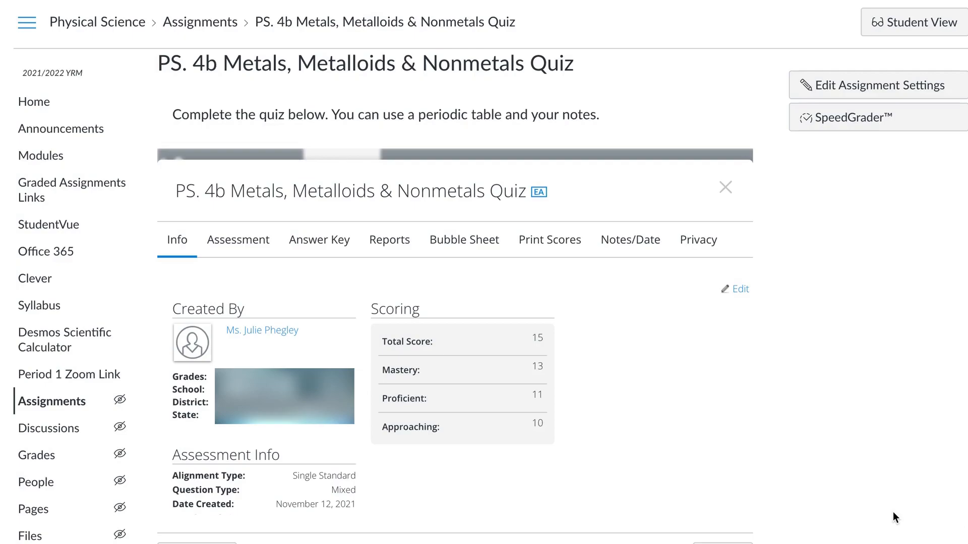
{"action": "mouse_move", "coordinate": [851, 422]}
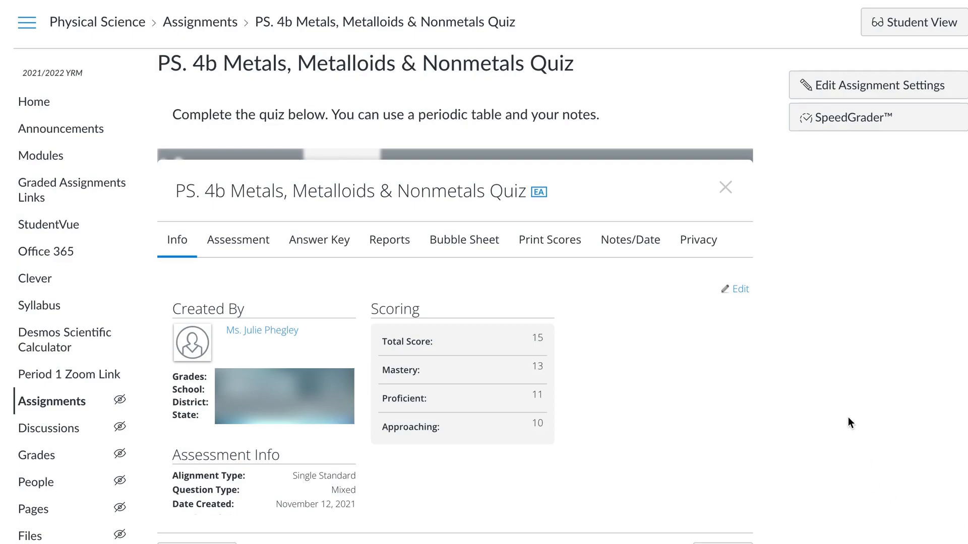
{"action": "mouse_move", "coordinate": [866, 134]}
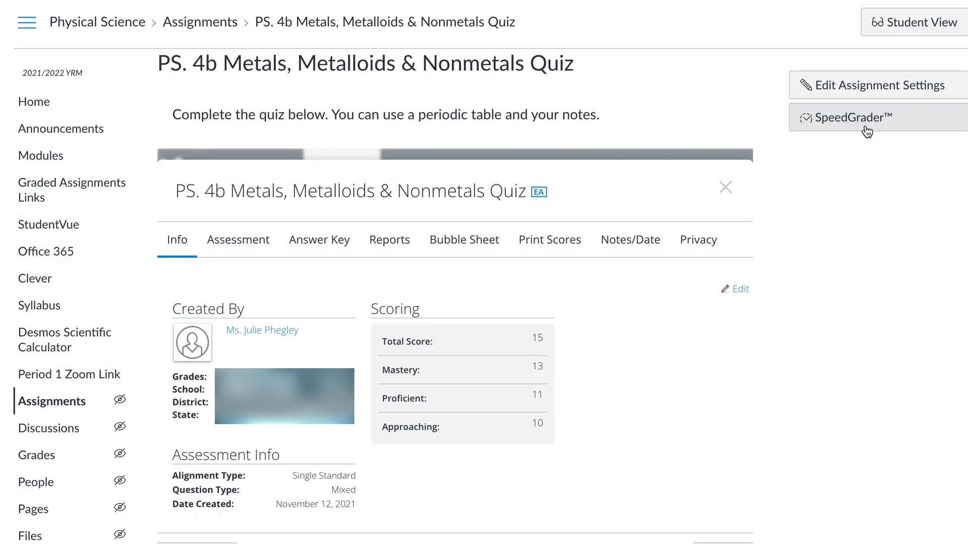
{"action": "mouse_move", "coordinate": [881, 296]}
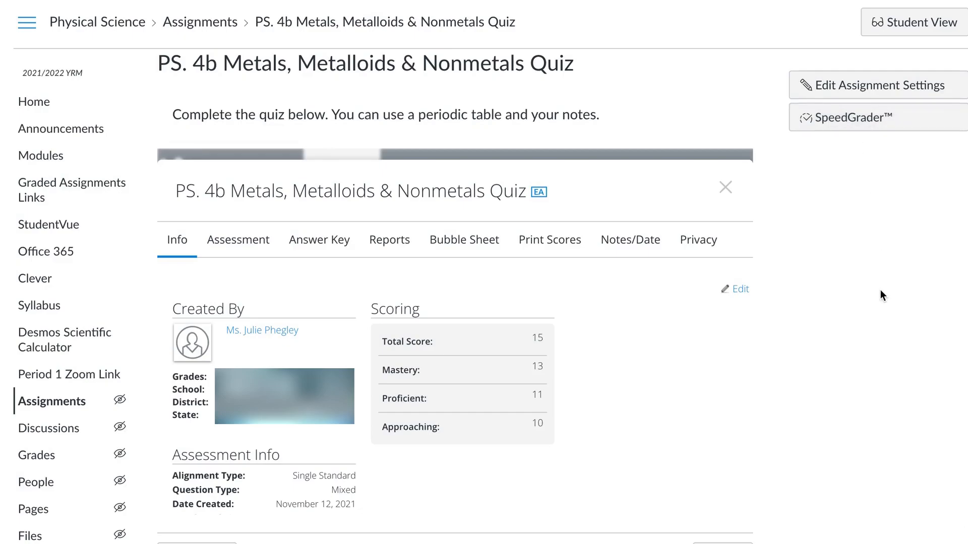